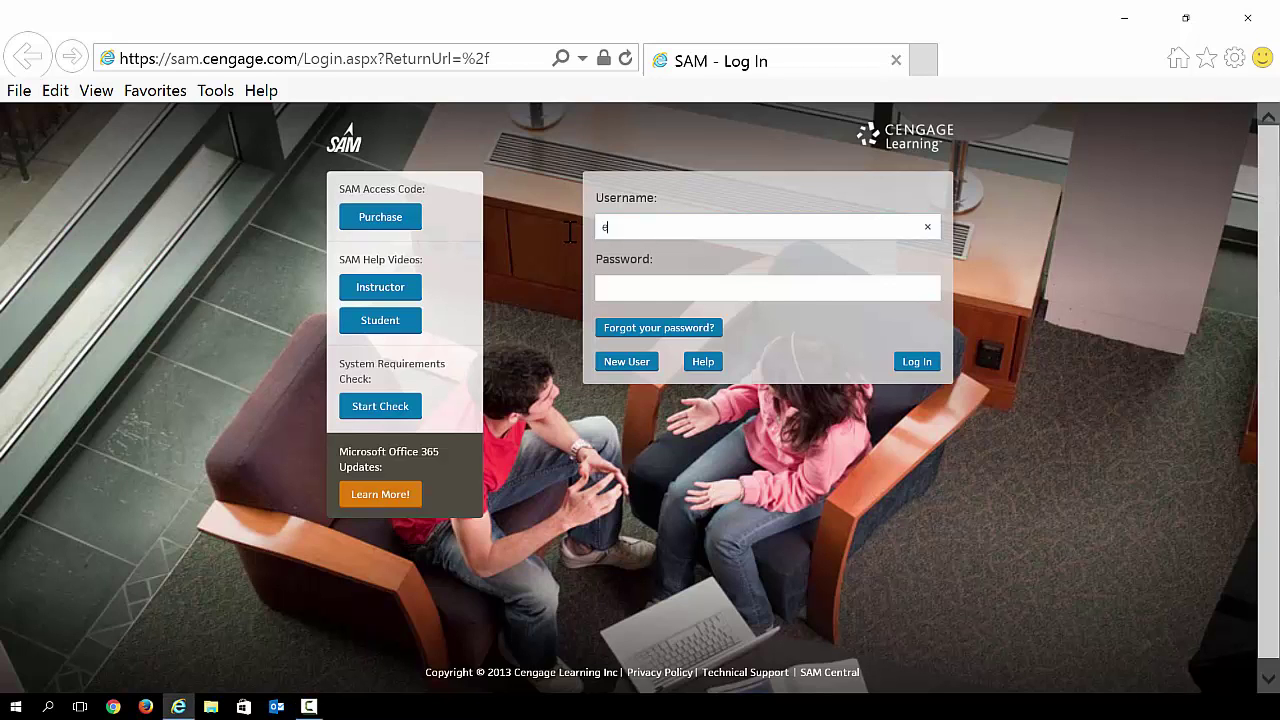
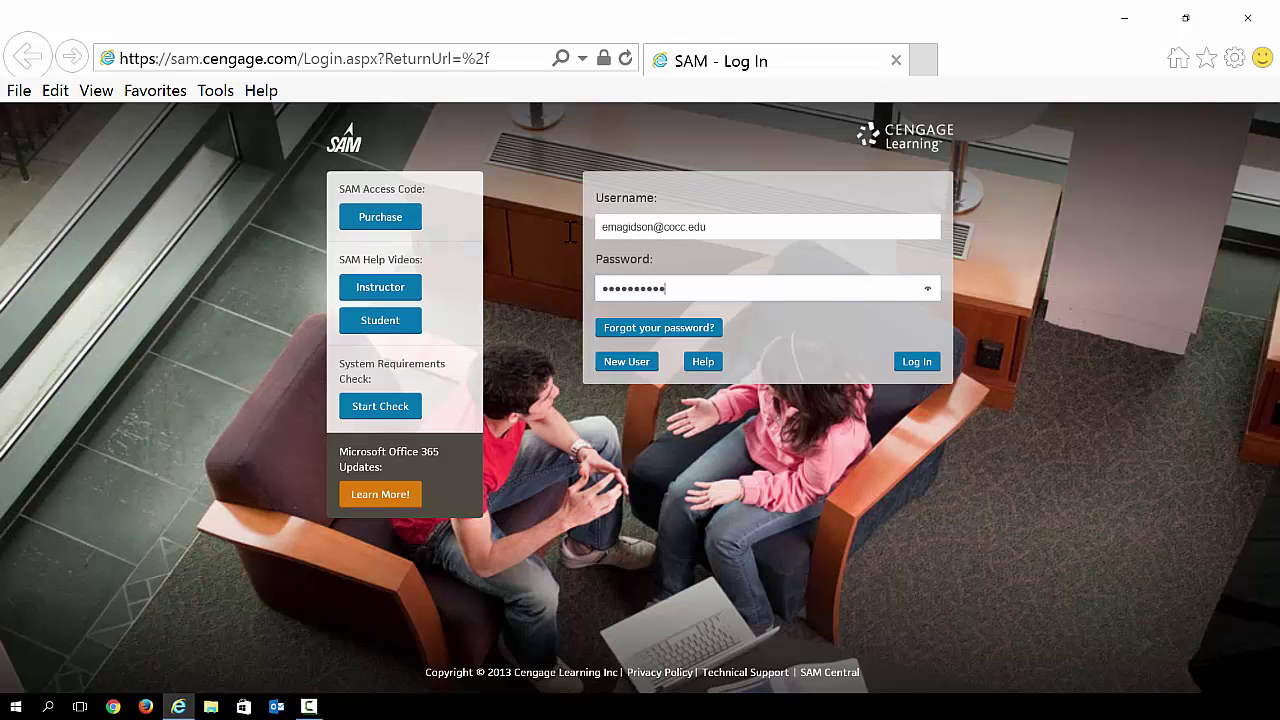
left_click(916, 360)
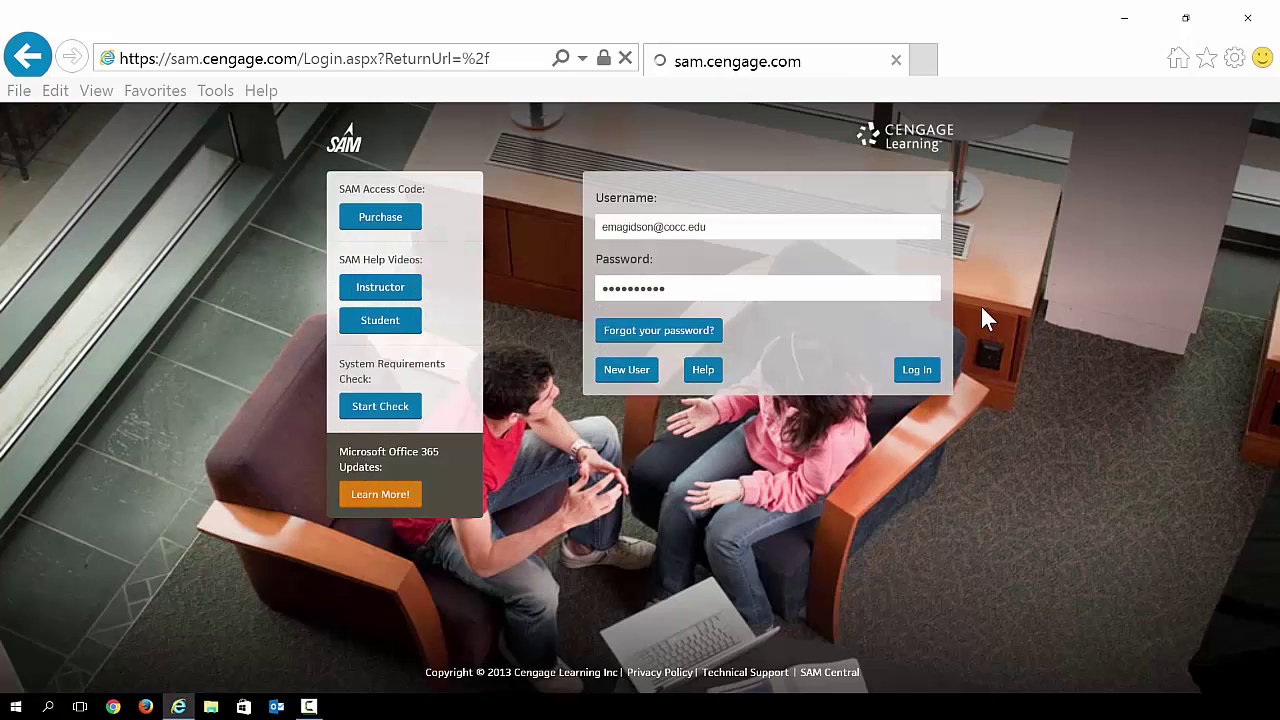
Step: Turn on Student View to show the student Activity Calendar for January 2016
left_click(916, 368)
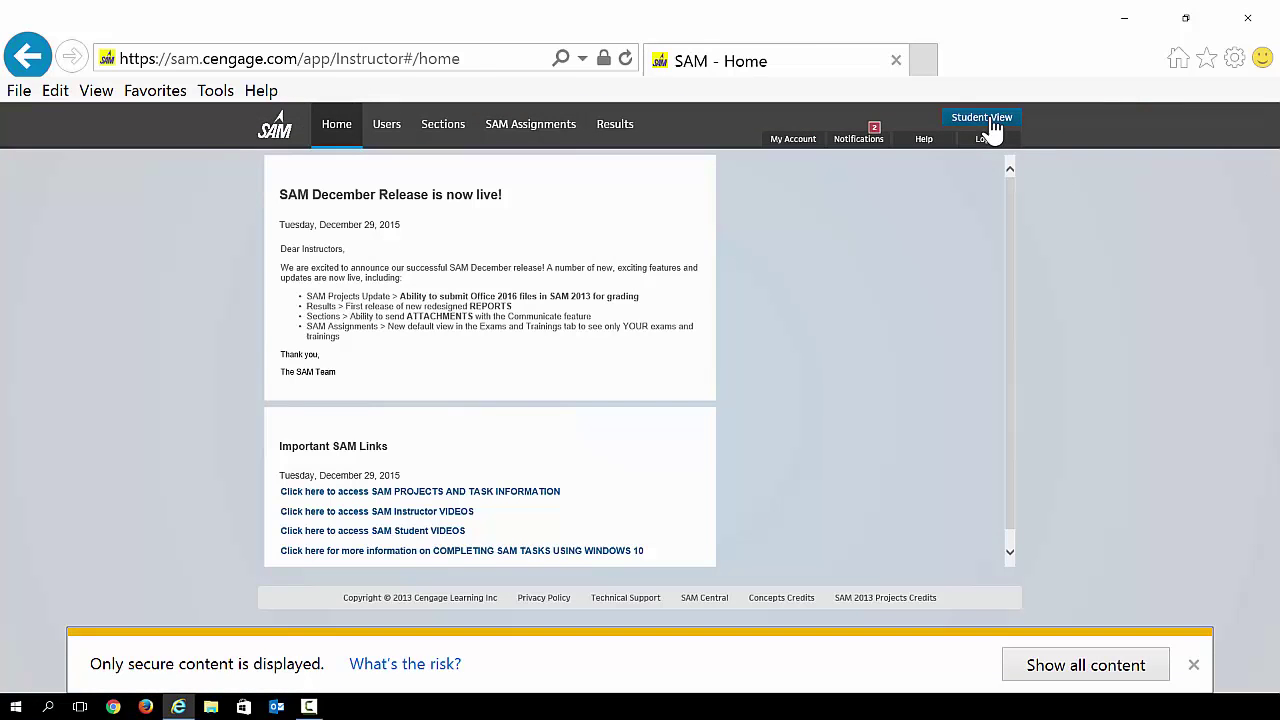
left_click(982, 116)
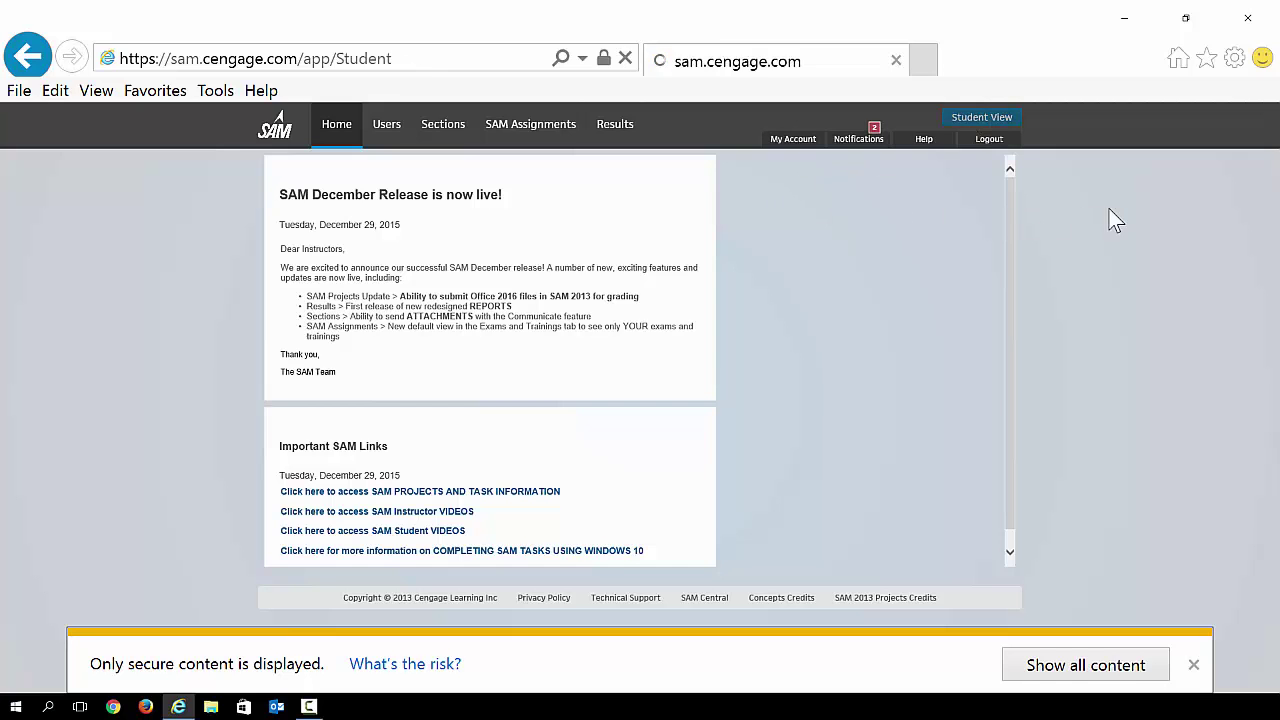
mouse_move(1124, 158)
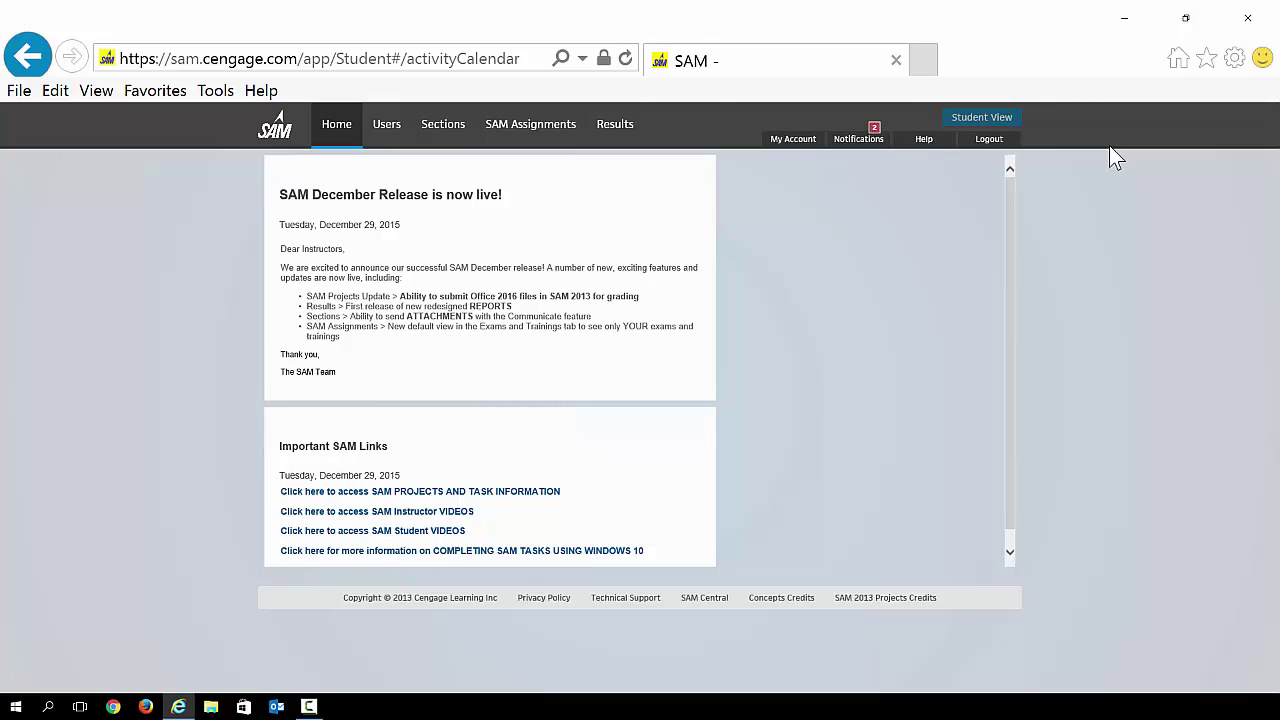
left_click(980, 116)
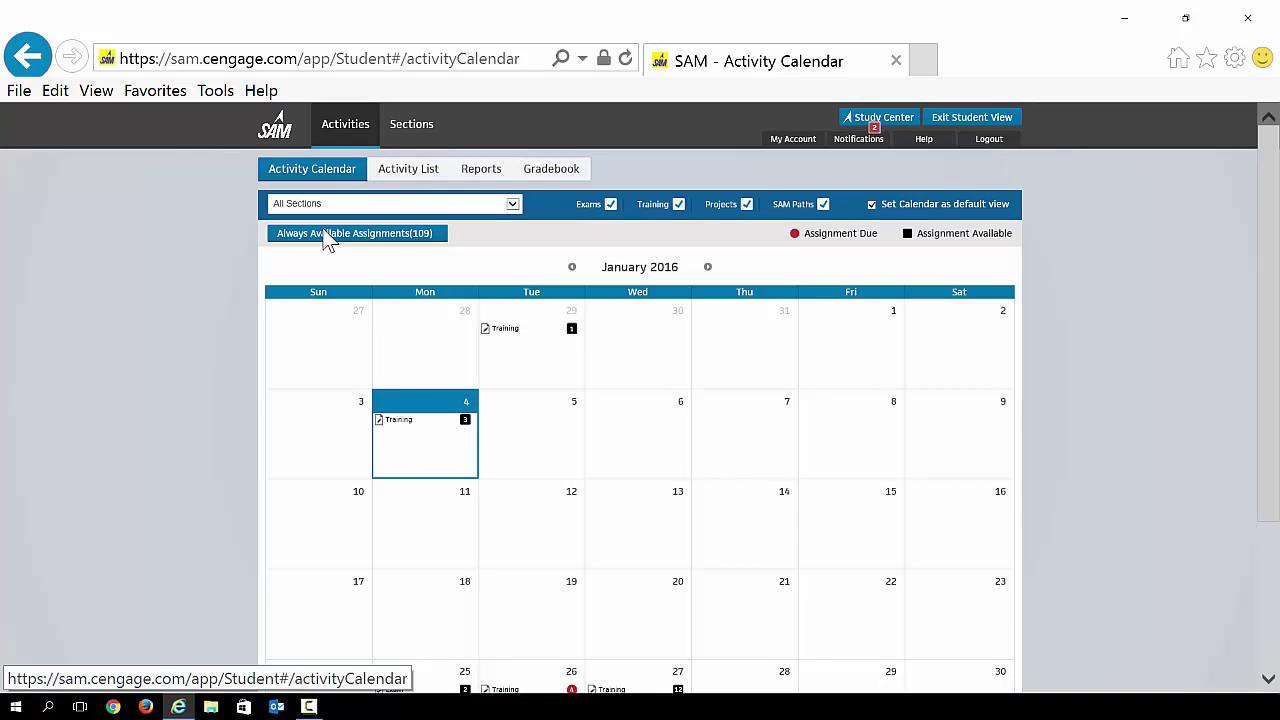
mouse_move(556, 460)
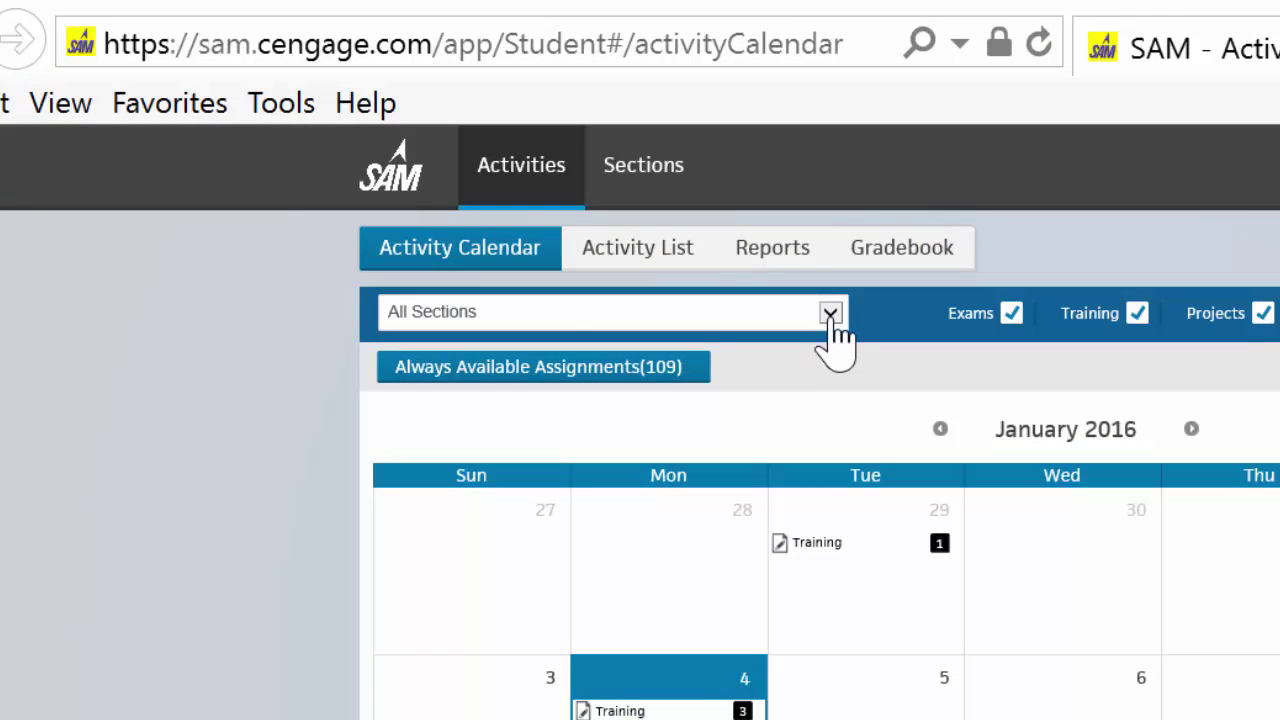
left_click(830, 312)
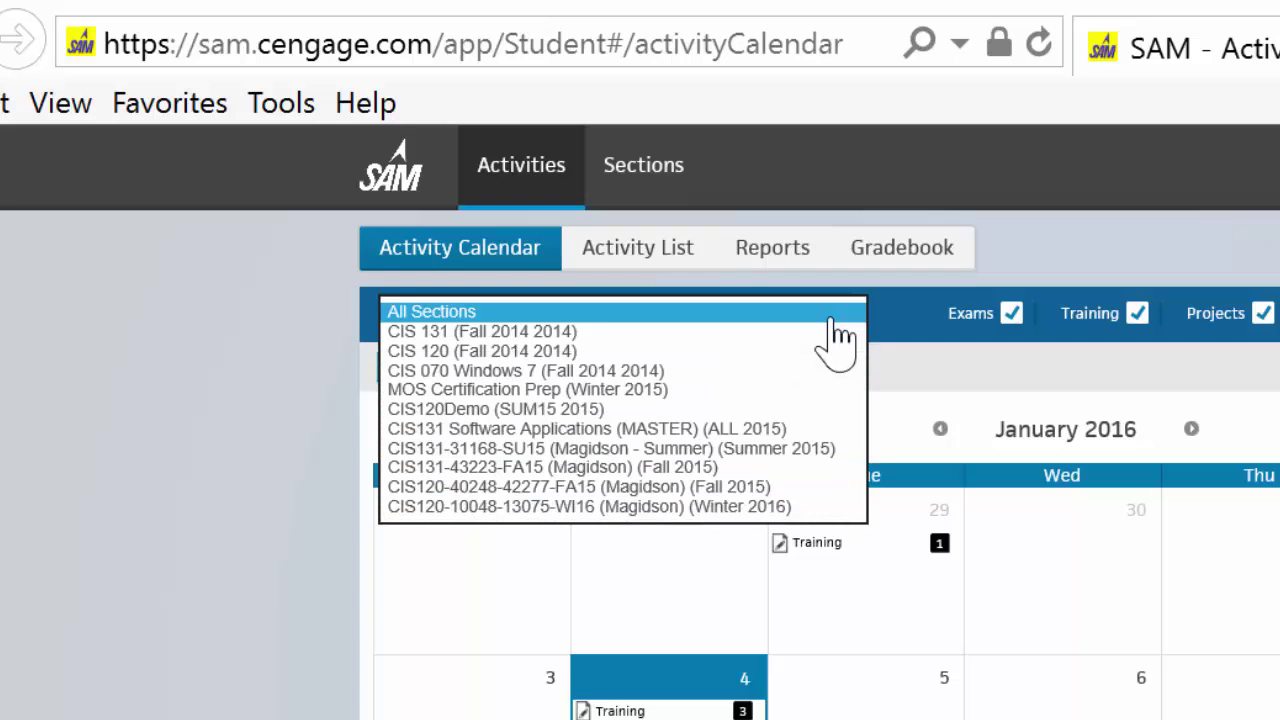
mouse_move(810, 464)
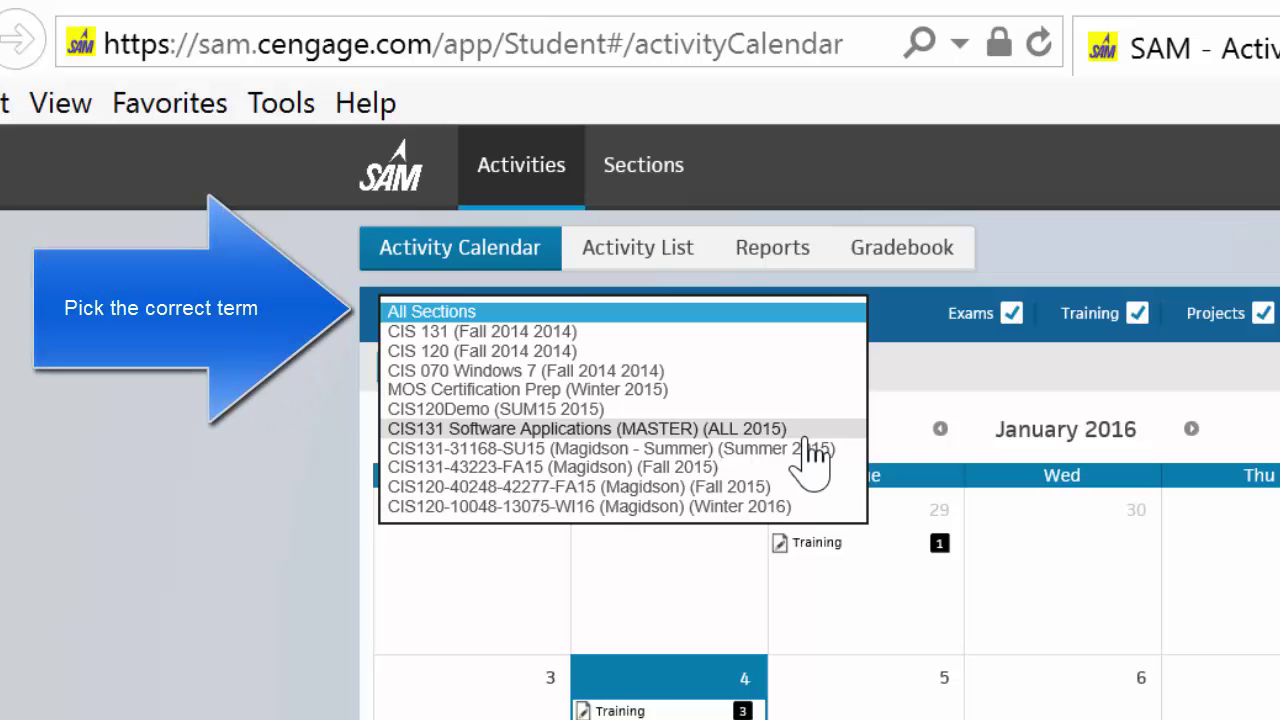
scroll("up", 3)
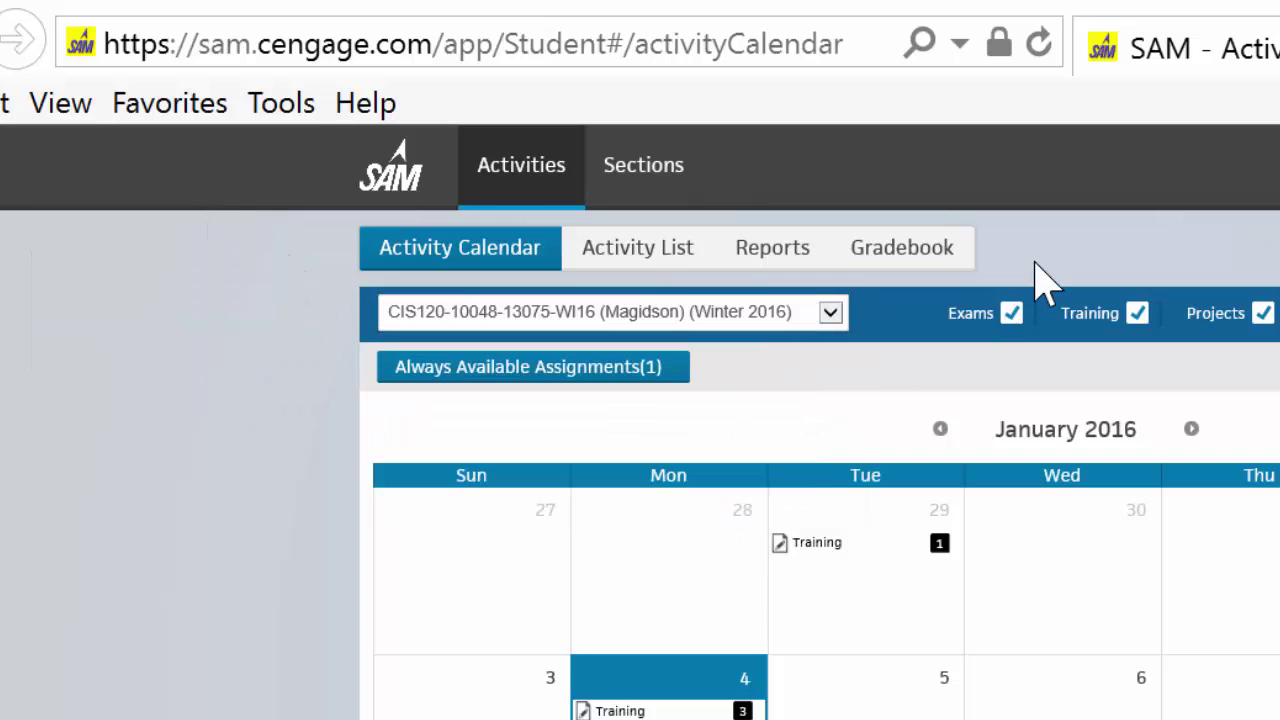
mouse_move(636, 248)
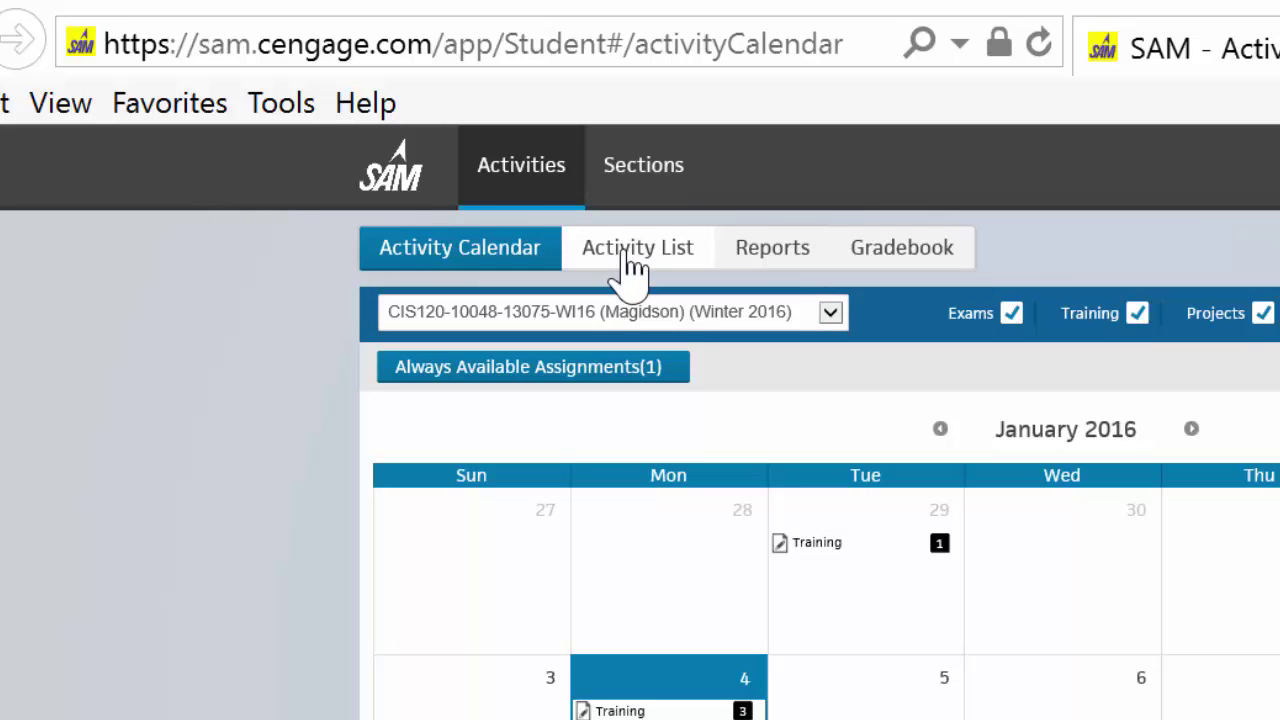
Step: Switch to the Activity List showing all 29 Winter 2016 assignments and scan through them
left_click(636, 248)
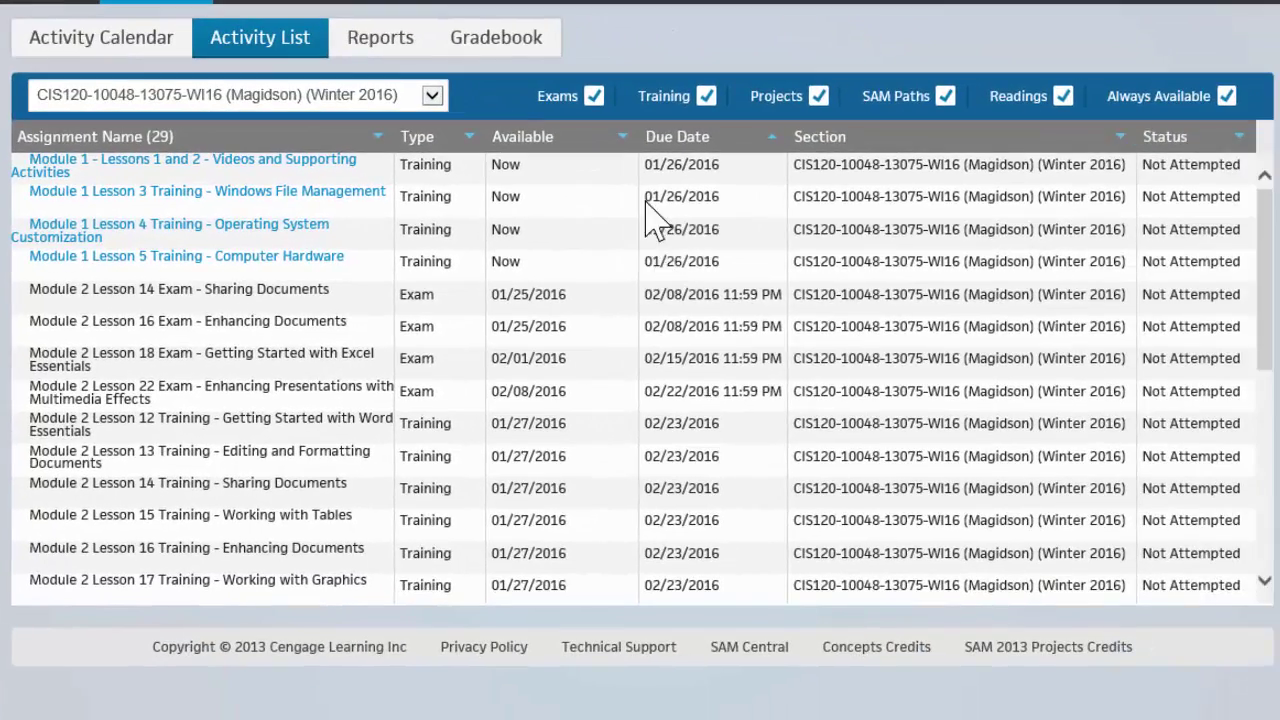
scroll("down", 3)
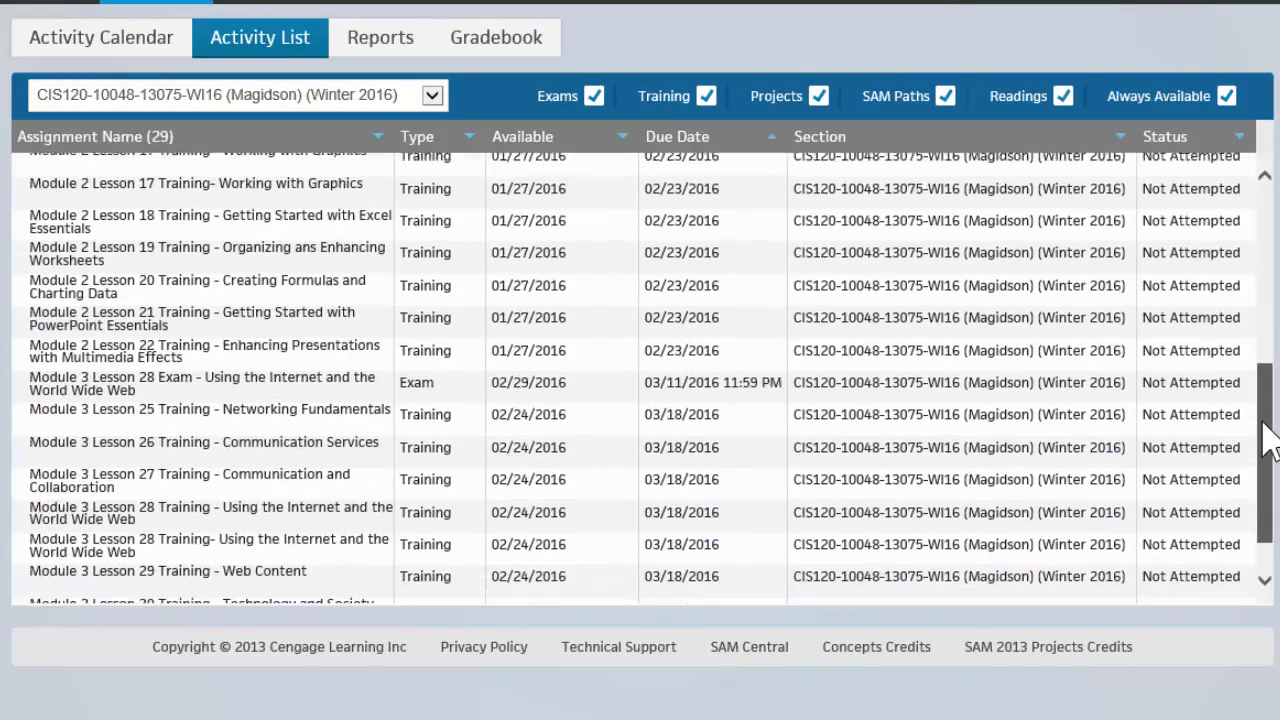
scroll("up", 3)
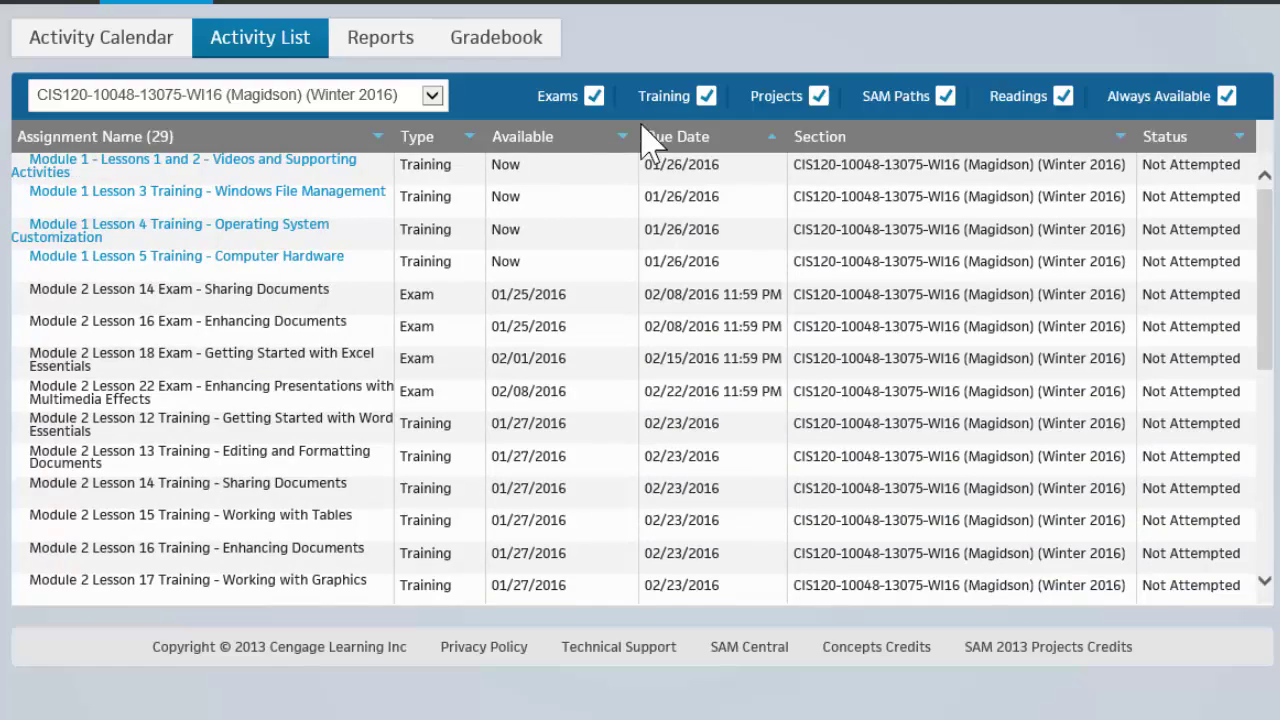
Step: Hide exams, training and projects, then launch the Computer Literacy Basics 5e reading
left_click(598, 96)
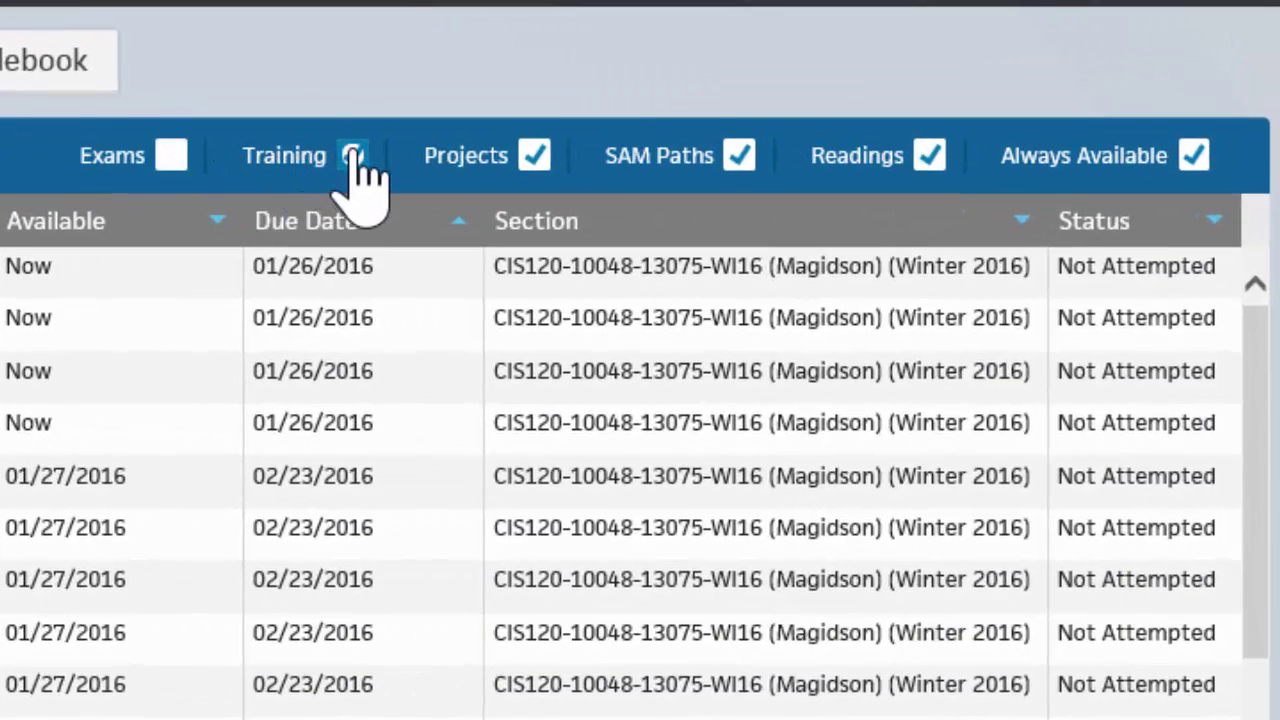
left_click(354, 156)
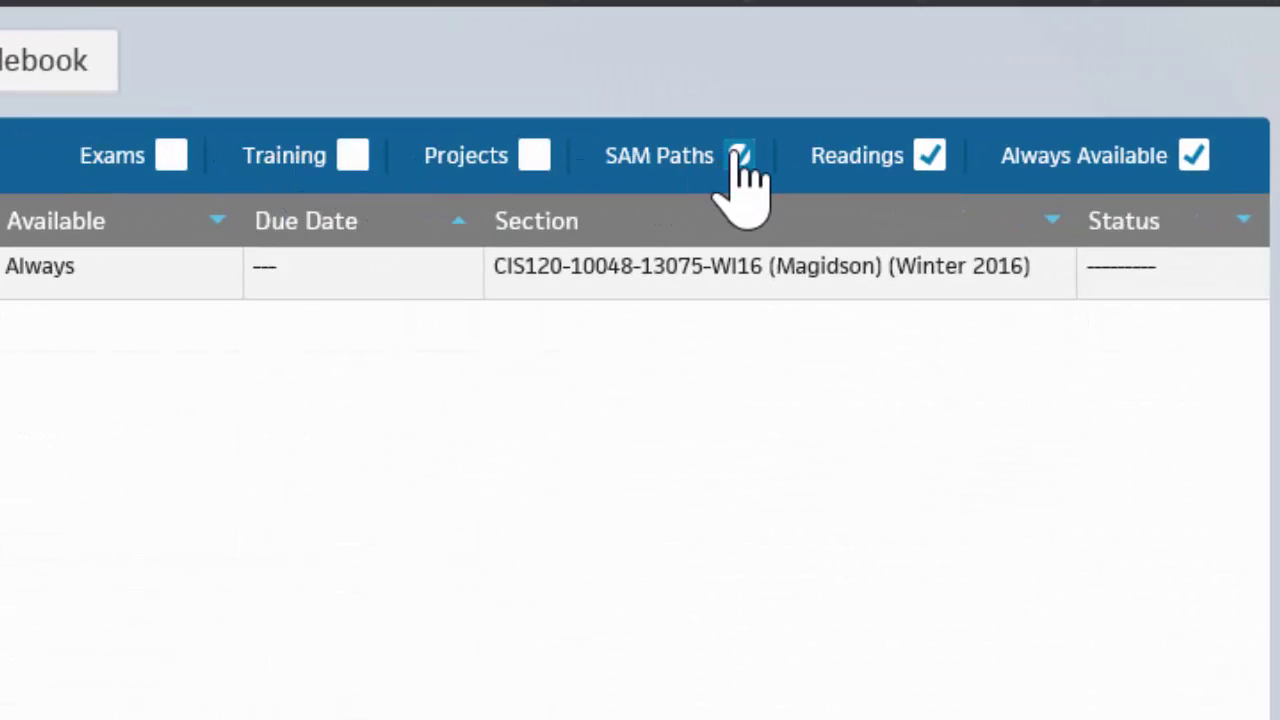
left_click(742, 156)
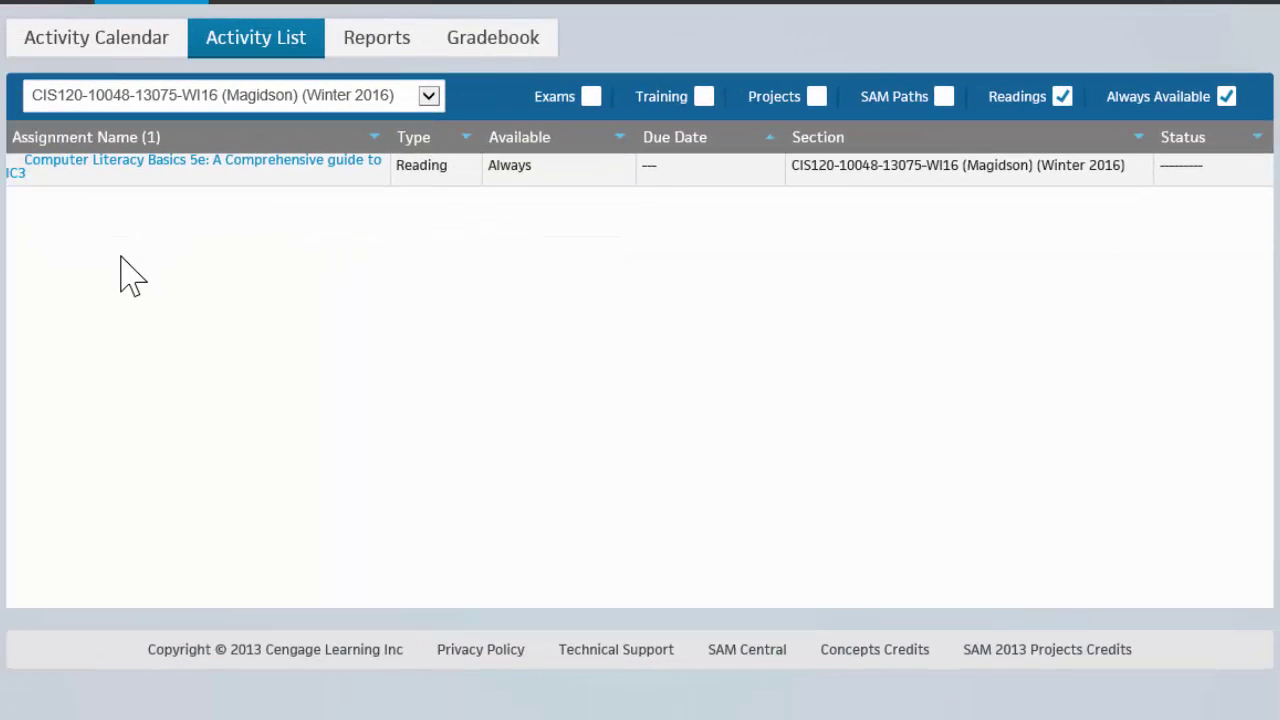
mouse_move(150, 160)
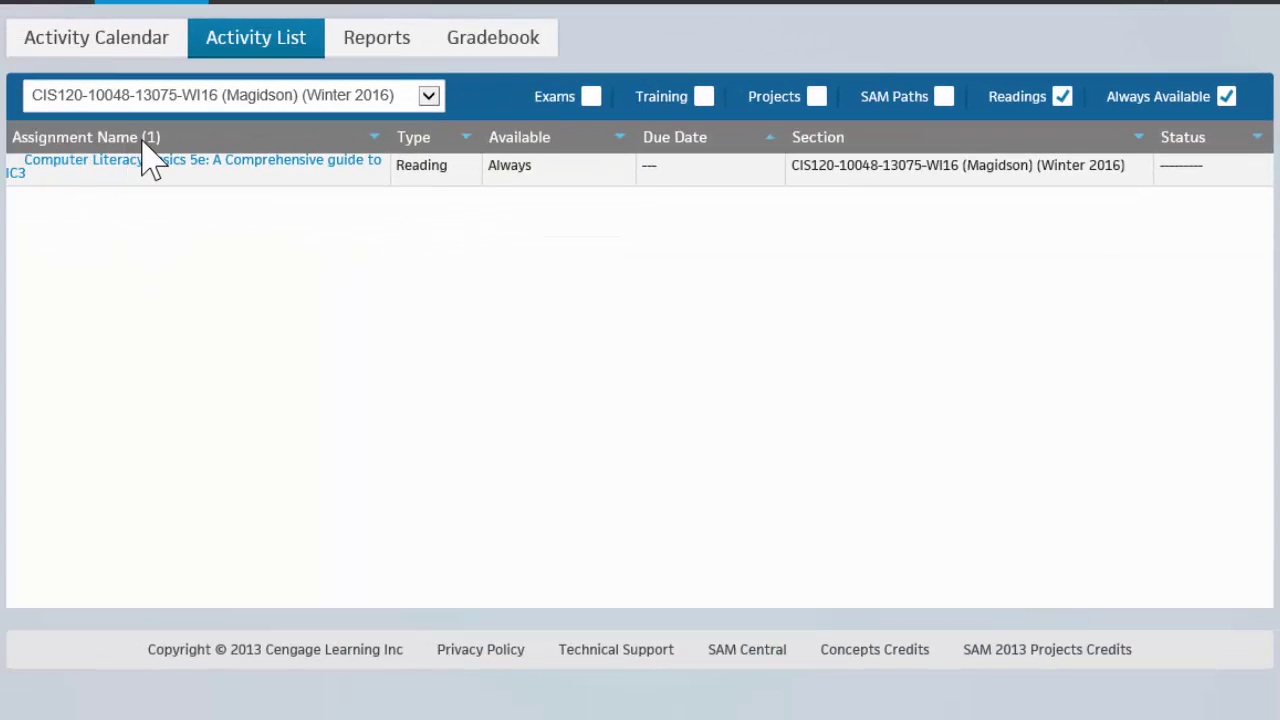
mouse_move(120, 180)
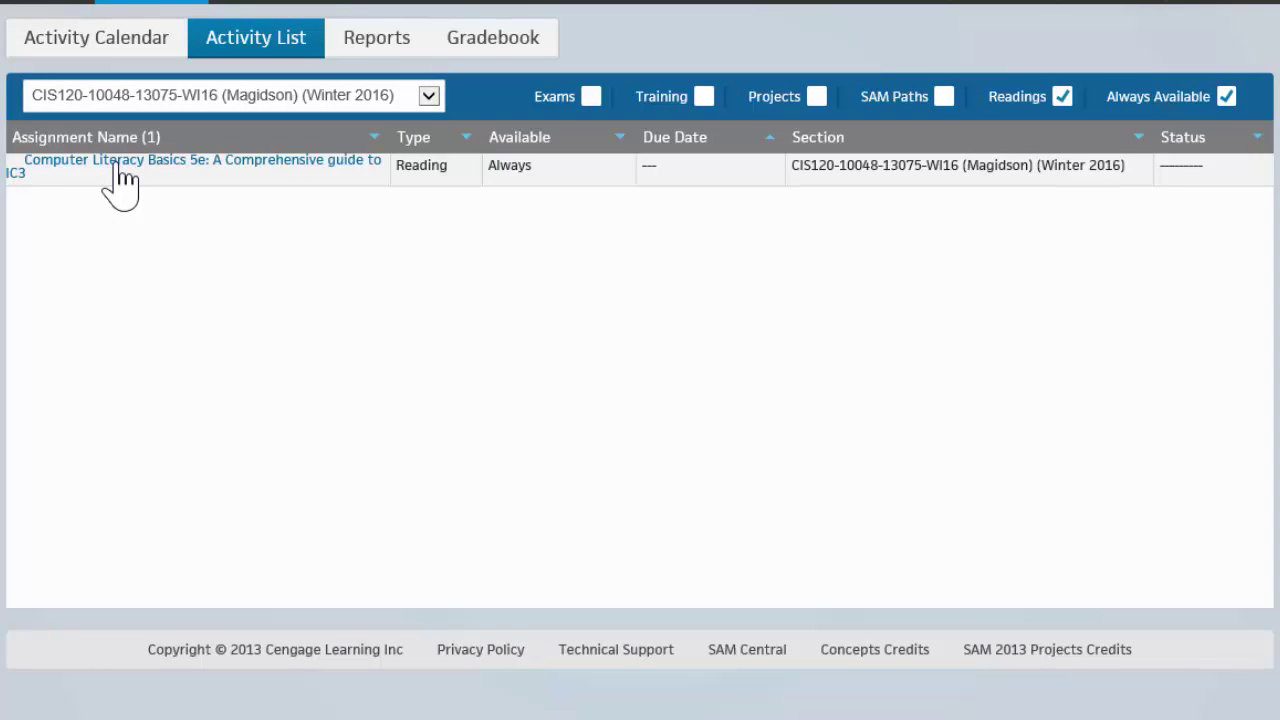
mouse_move(260, 296)
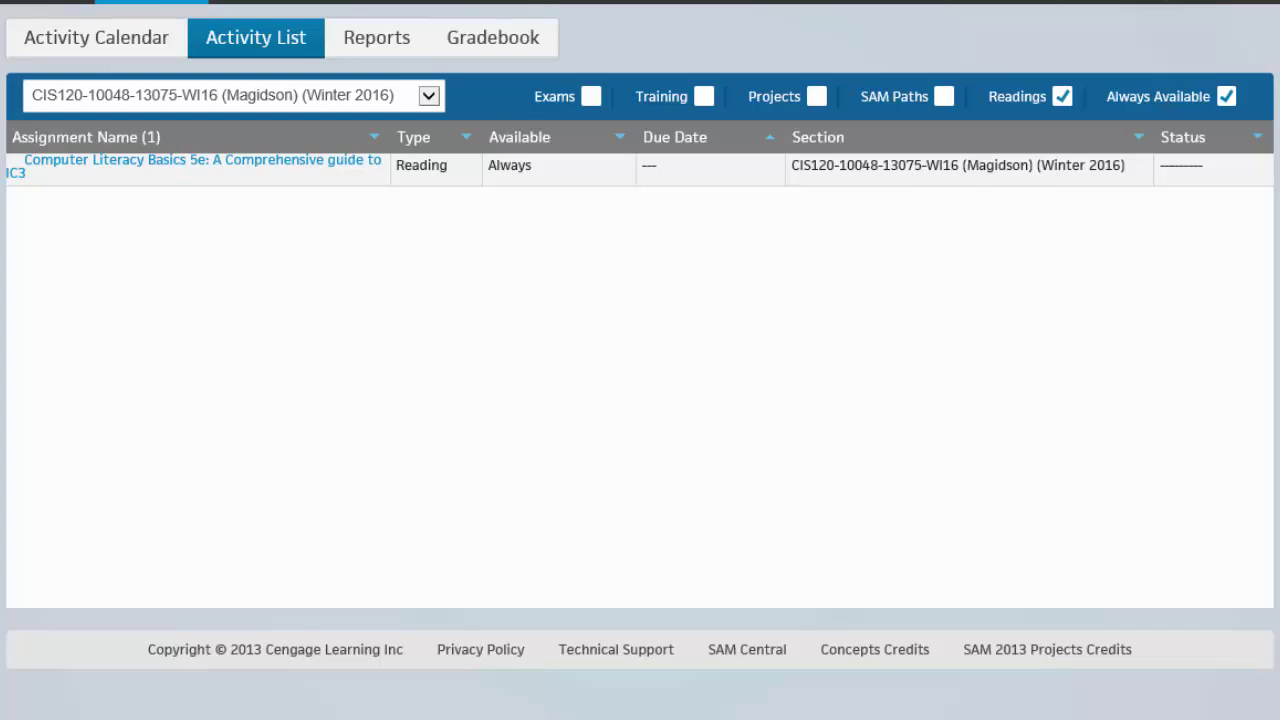
left_click(196, 166)
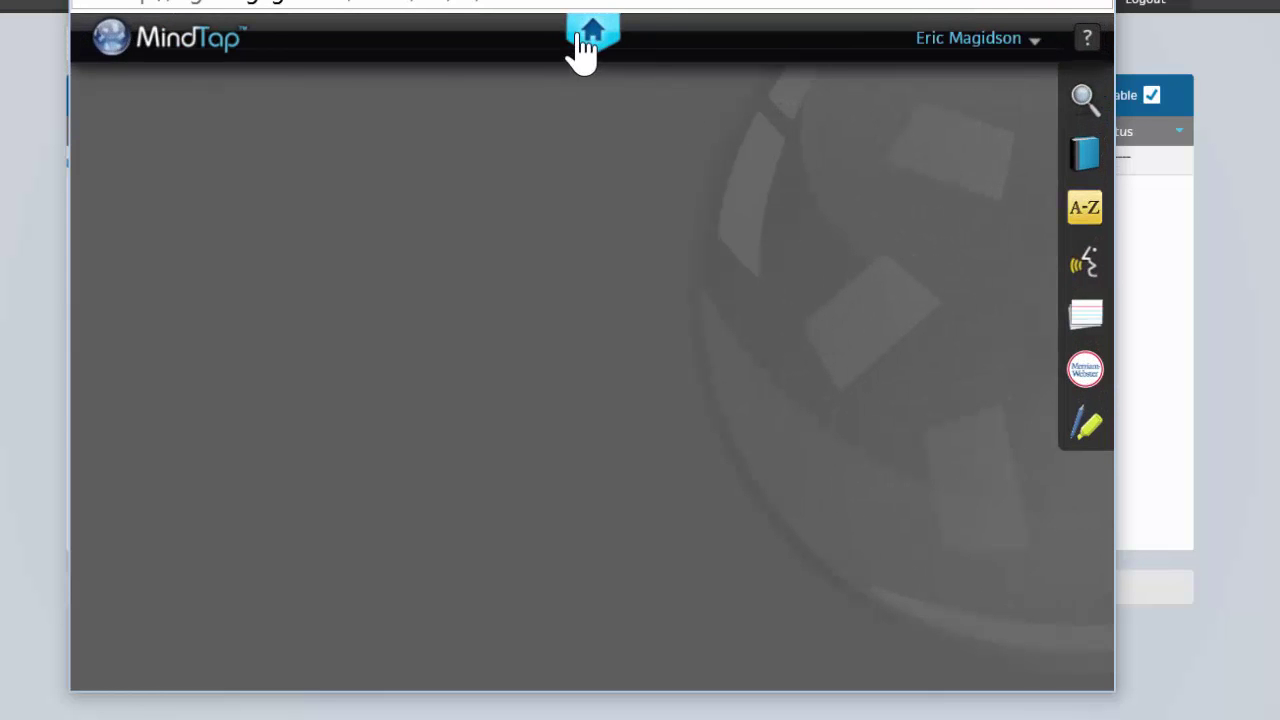
Step: From the table of contents, expand Module 1: Computing Fundamentals and load the Module 1 Opener
left_click(592, 36)
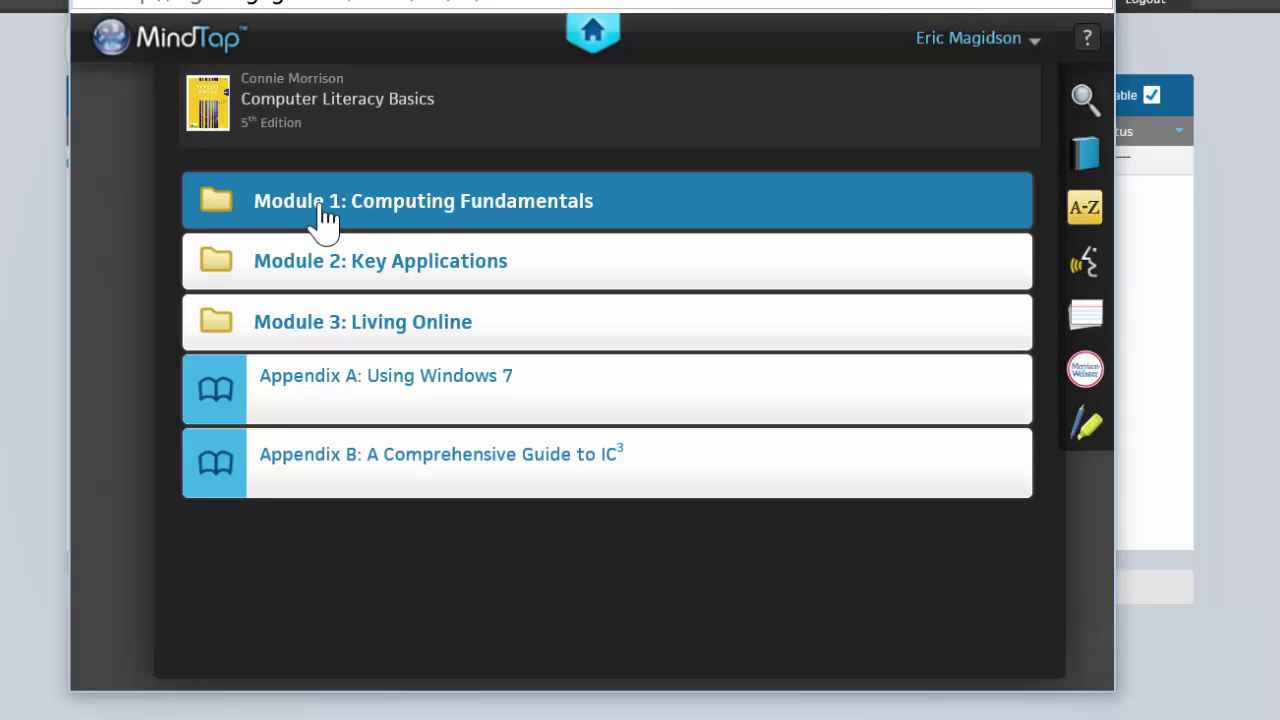
left_click(422, 200)
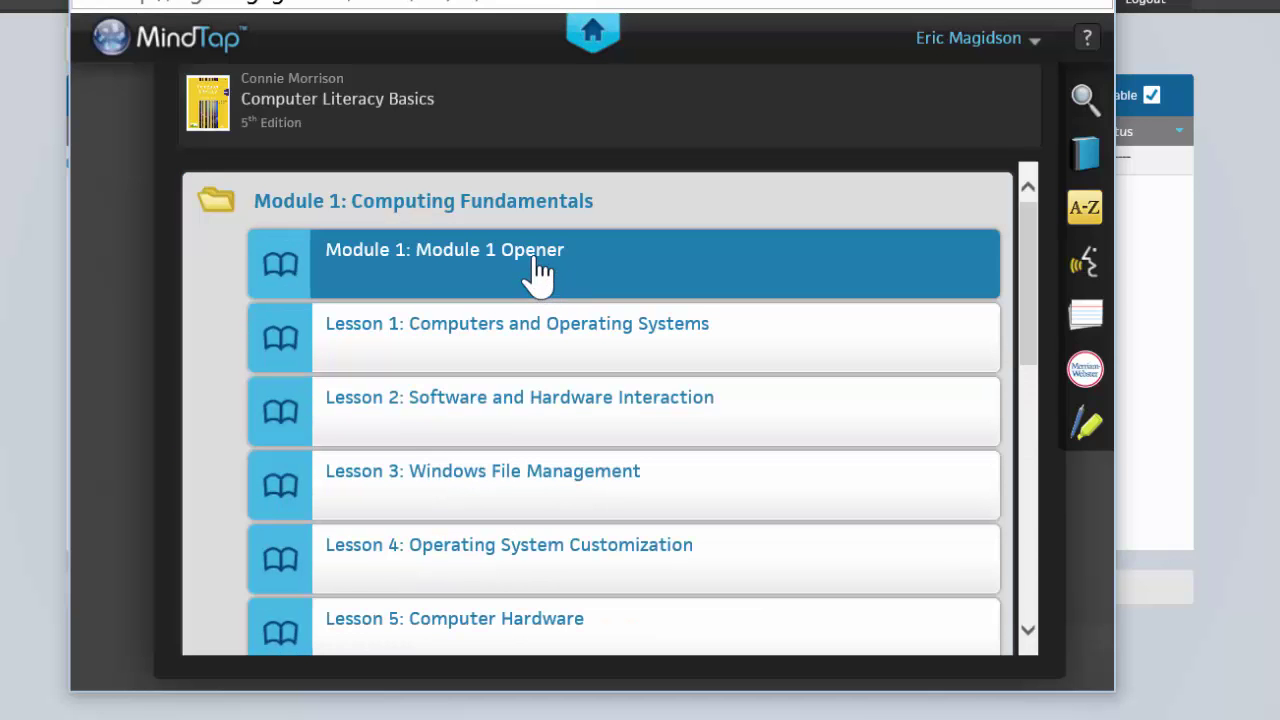
left_click(540, 264)
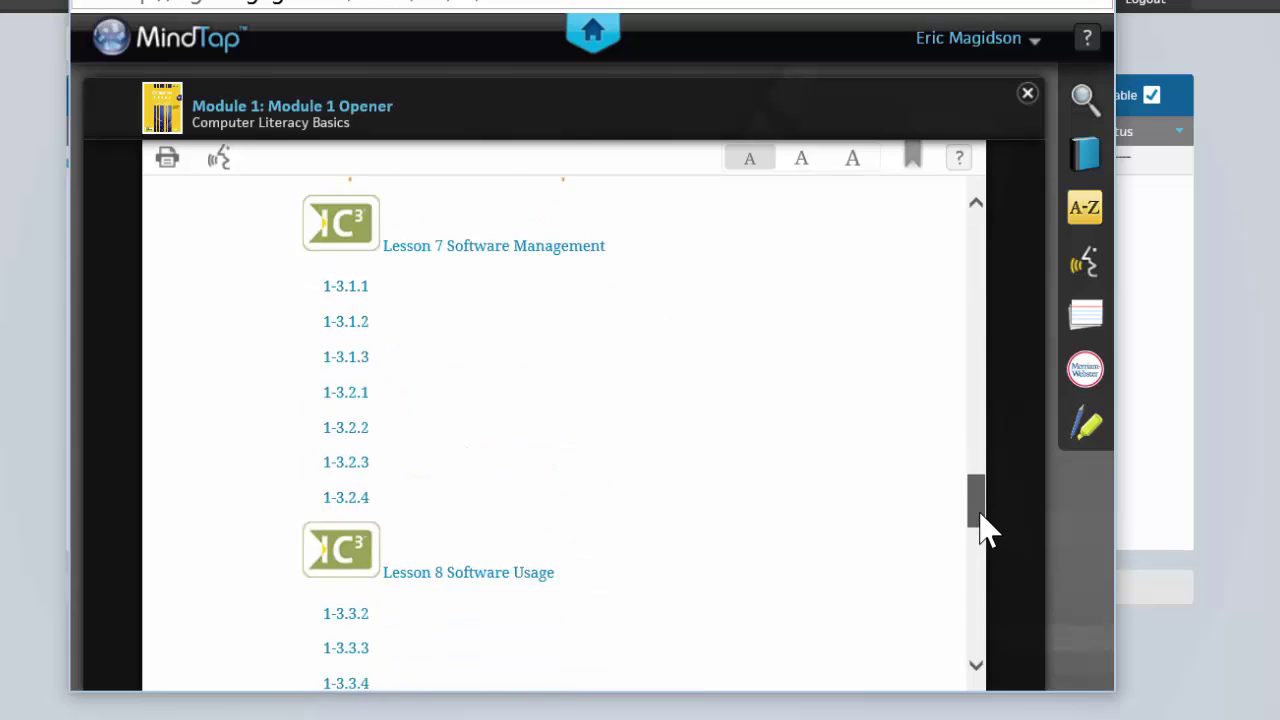
Step: Review the Module 1 Opener objectives before the Full Book reader shows section 1-1
scroll("up", 3)
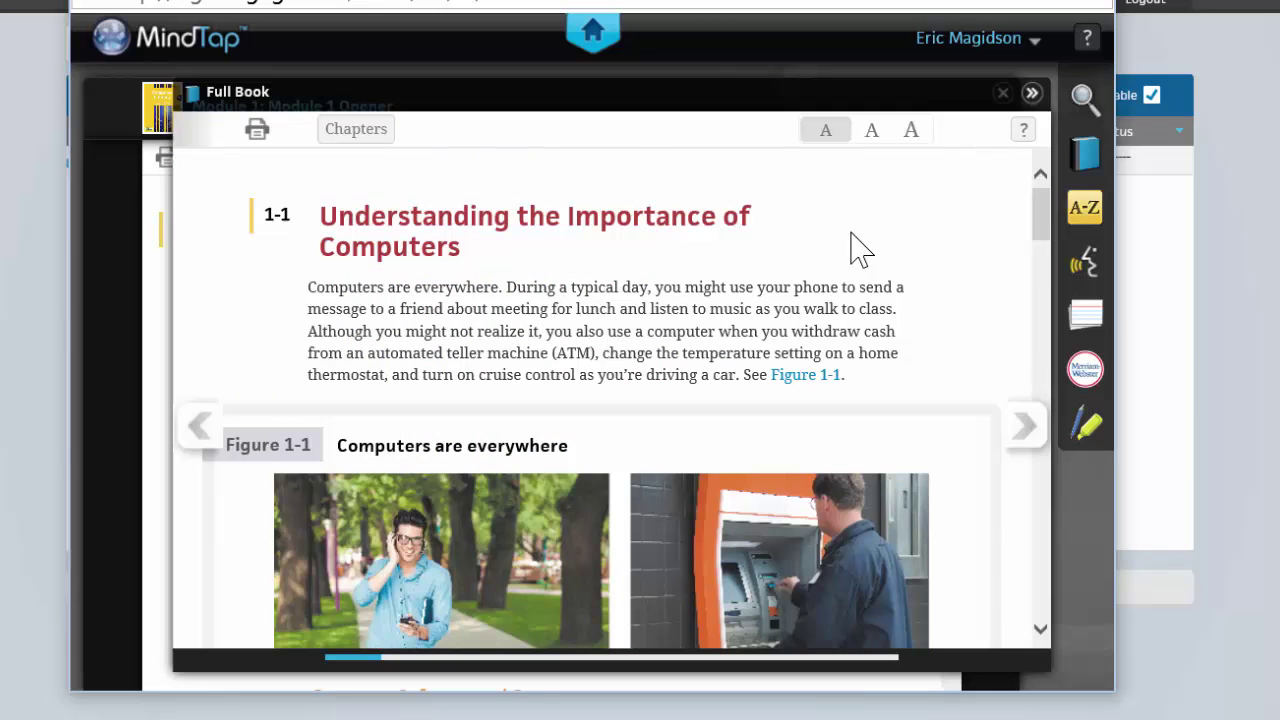
Step: Advance three pages past 1-2 Types of Software to section 1-3a, Personal Computer Operating Systems
scroll("down", 3)
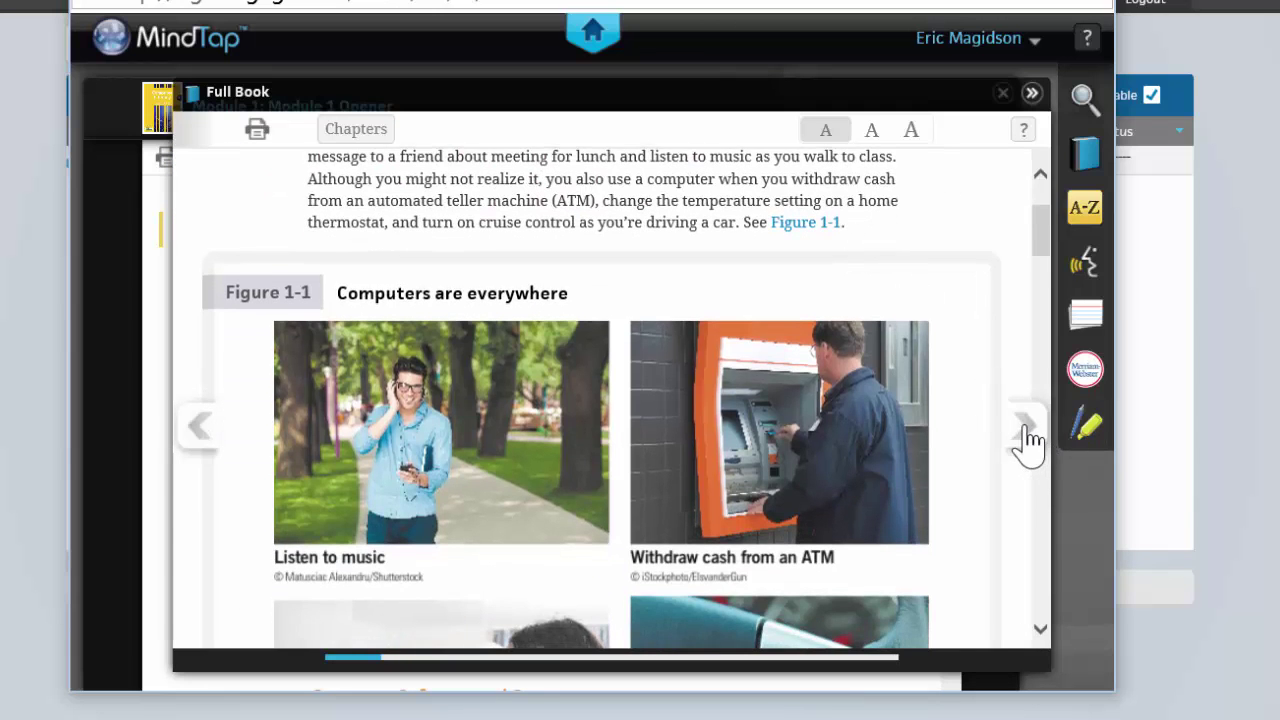
left_click(1028, 424)
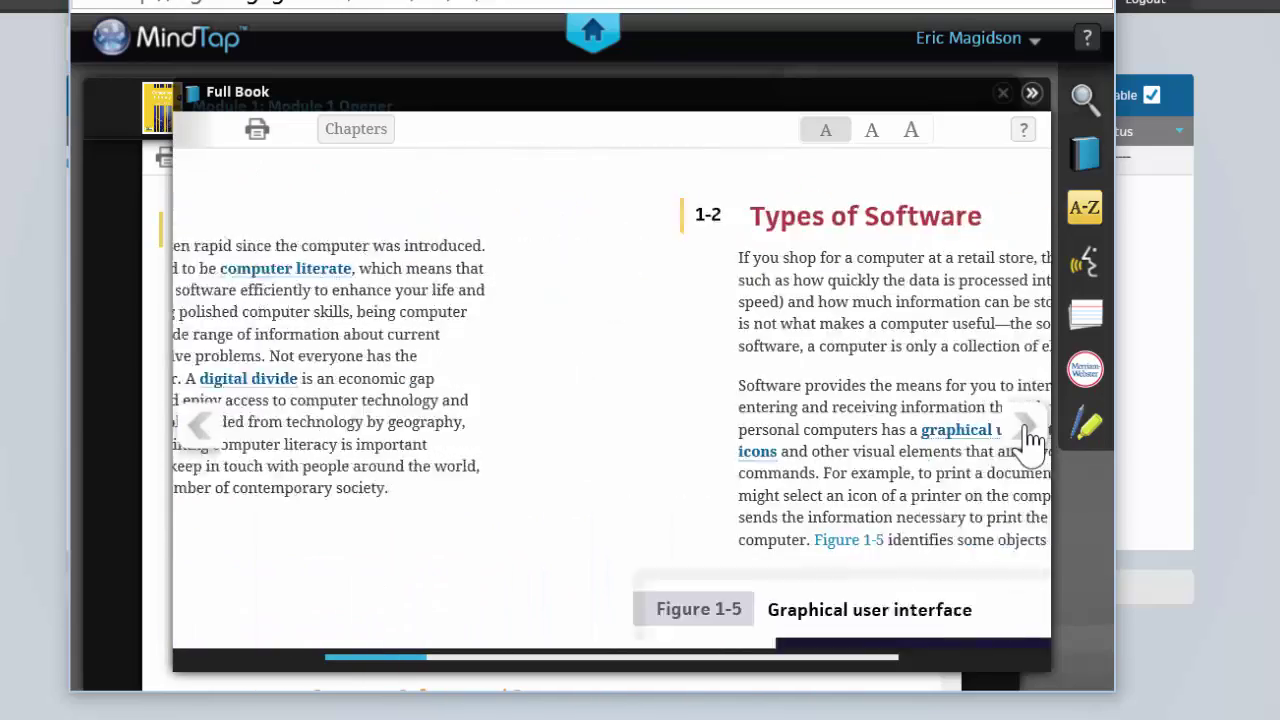
left_click(1028, 424)
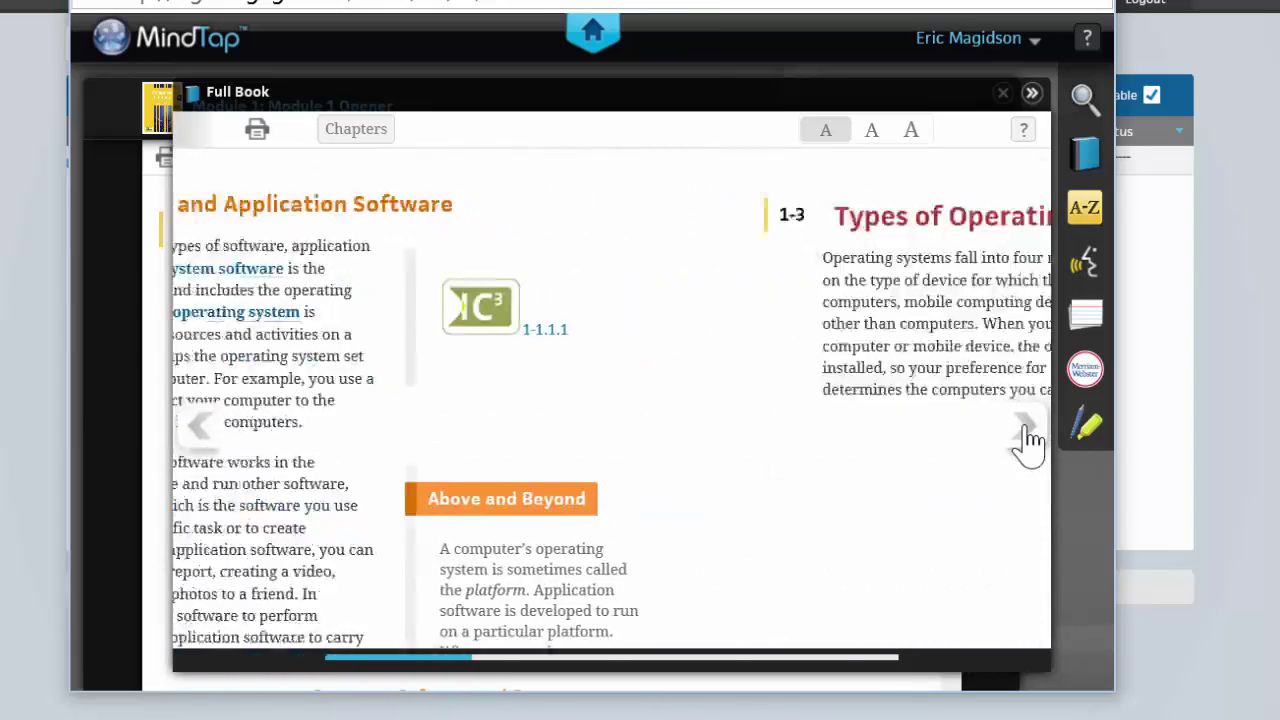
left_click(1024, 424)
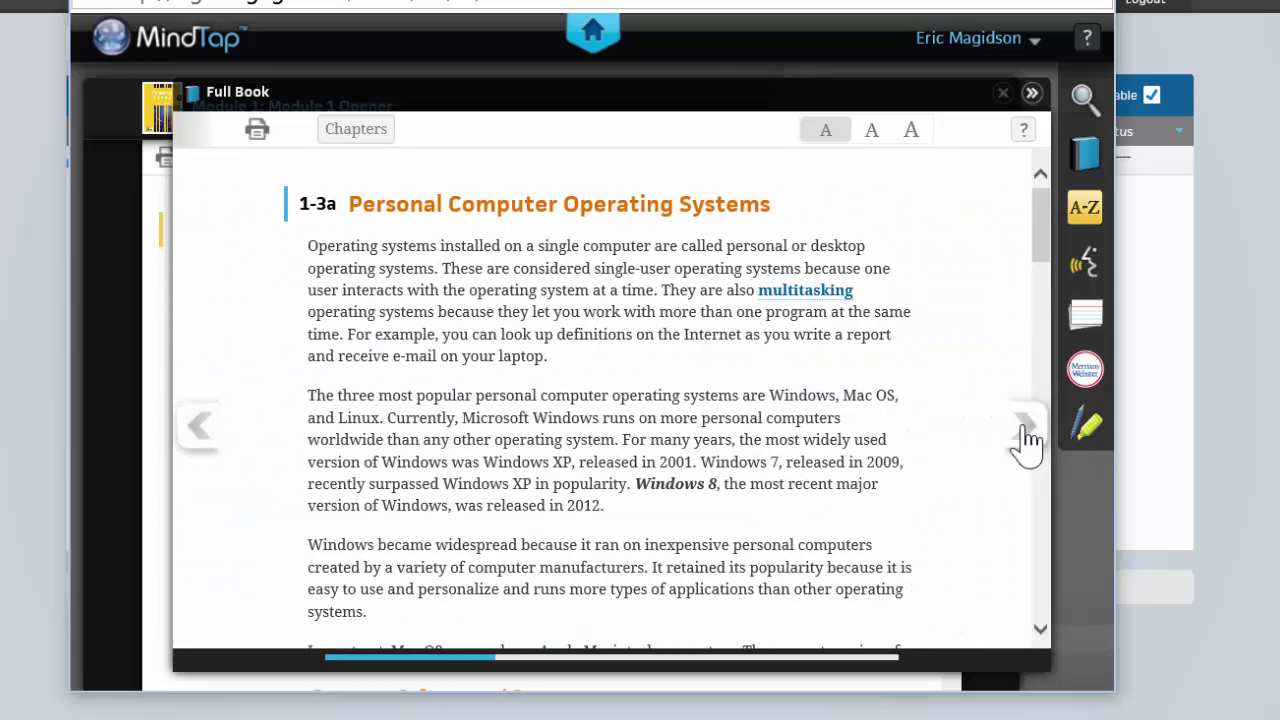